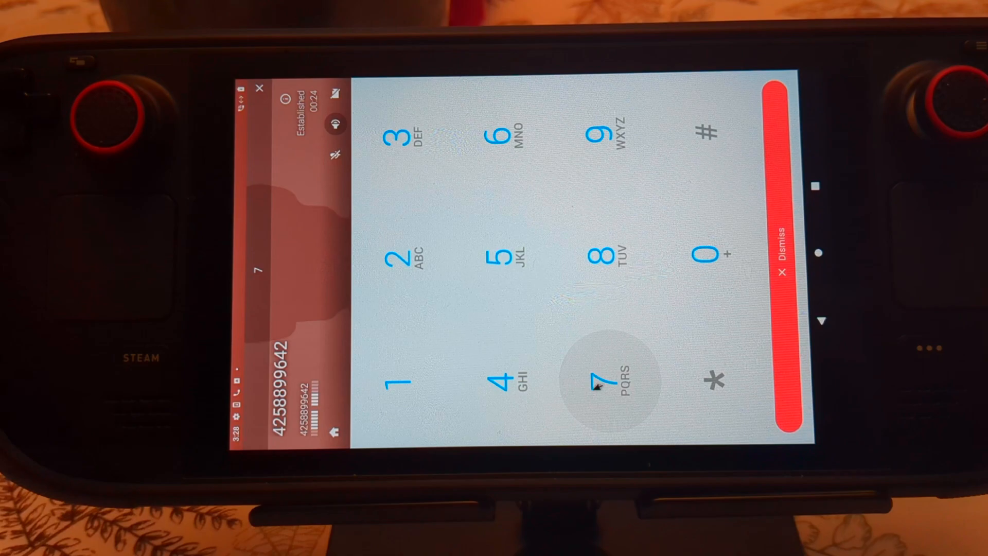
left_click(780, 258)
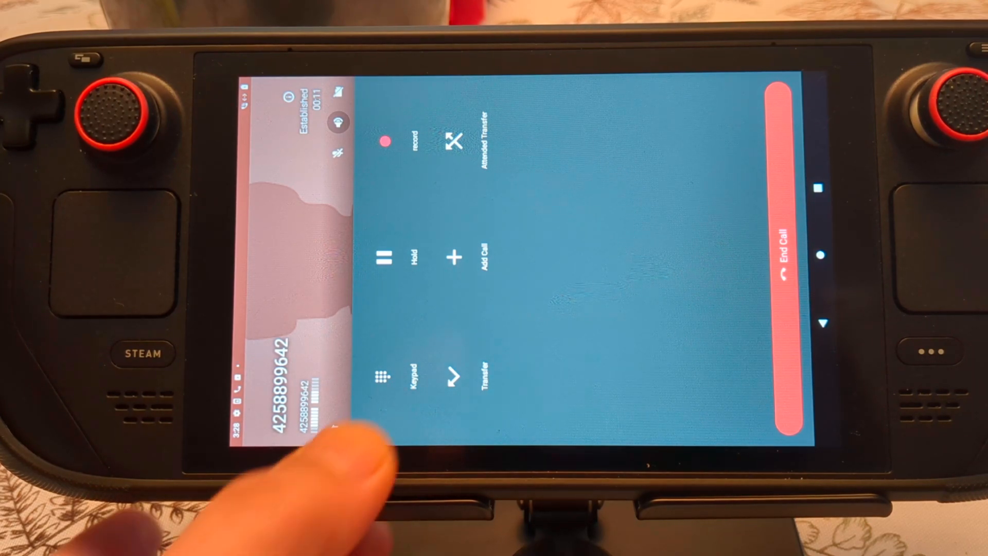
Reopen the in-call keypad and enter digit 9 for the Valve phone menu
left_click(387, 376)
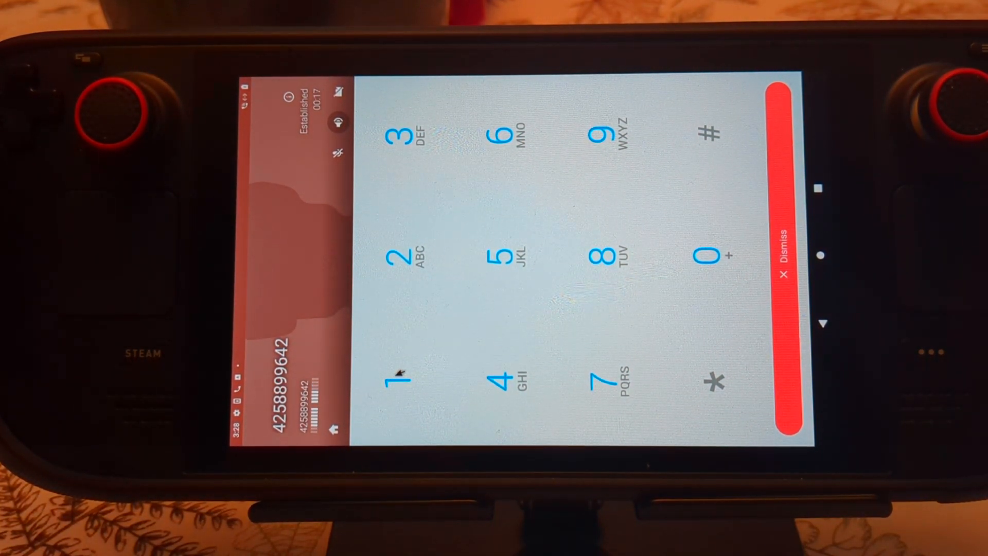
left_click(607, 135)
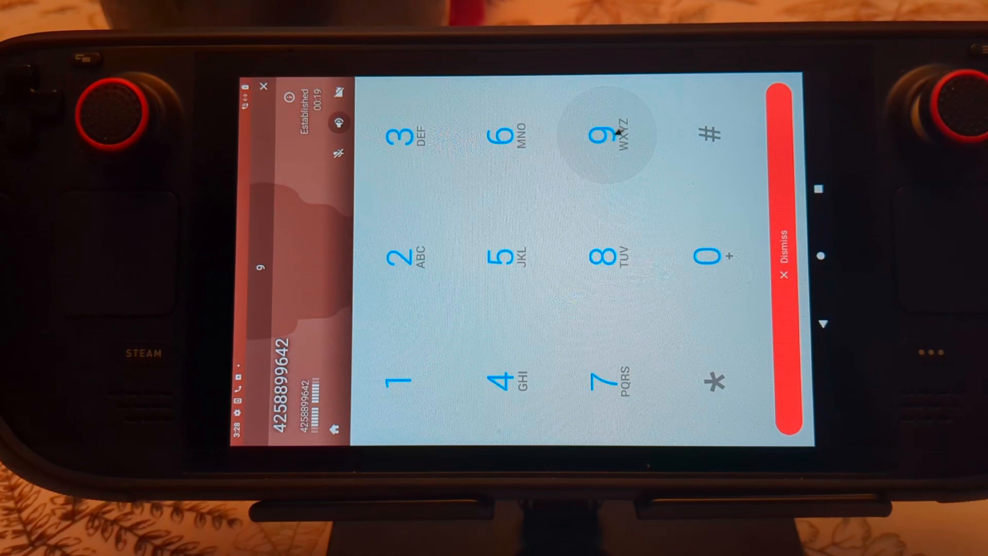